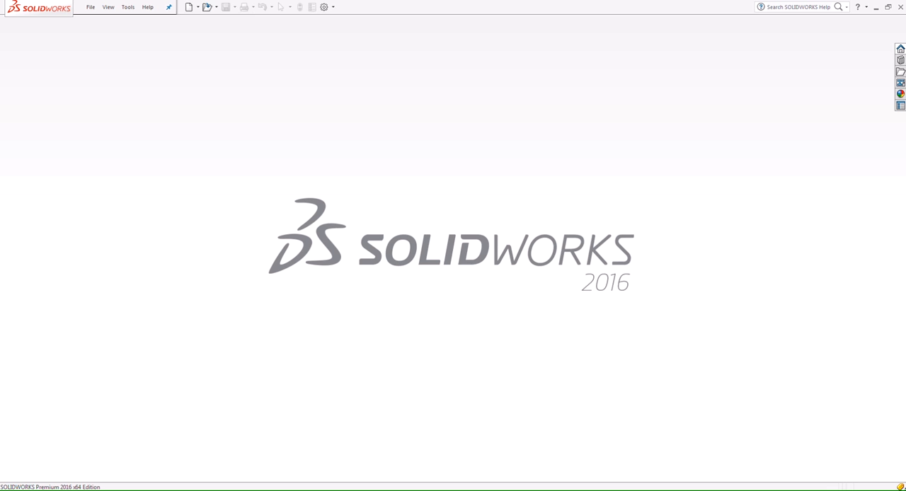
{"action": "mouse_move", "coordinate": [255, 178]}
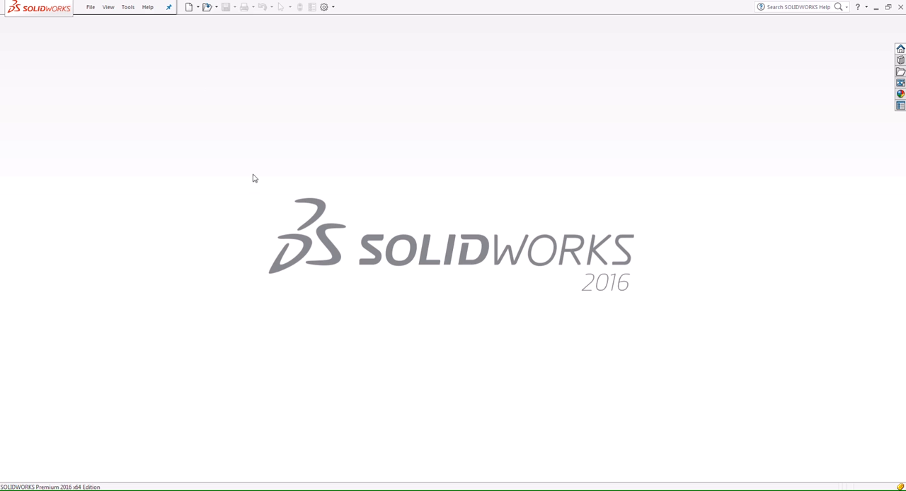
Start a new drawing (Draw2) and skip the sheet format to leave a blank sheet.
{"action": "left_click", "coordinate": [190, 7]}
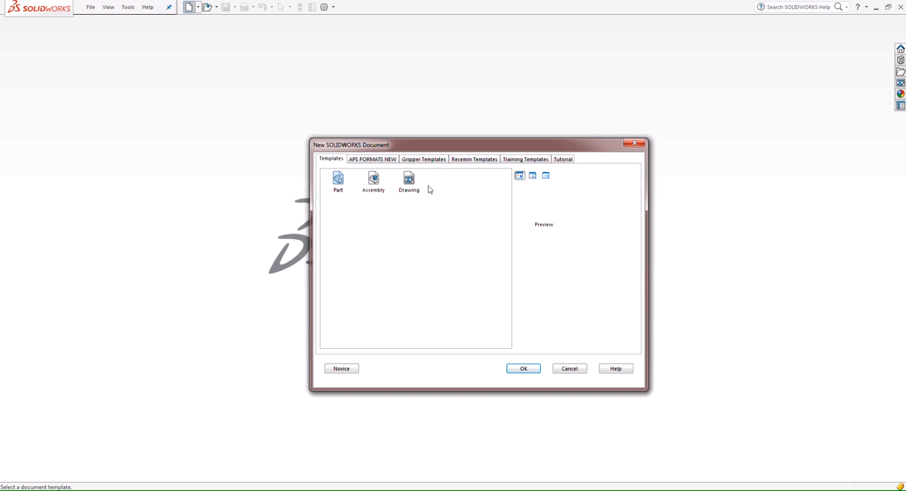
{"action": "left_click", "coordinate": [524, 368]}
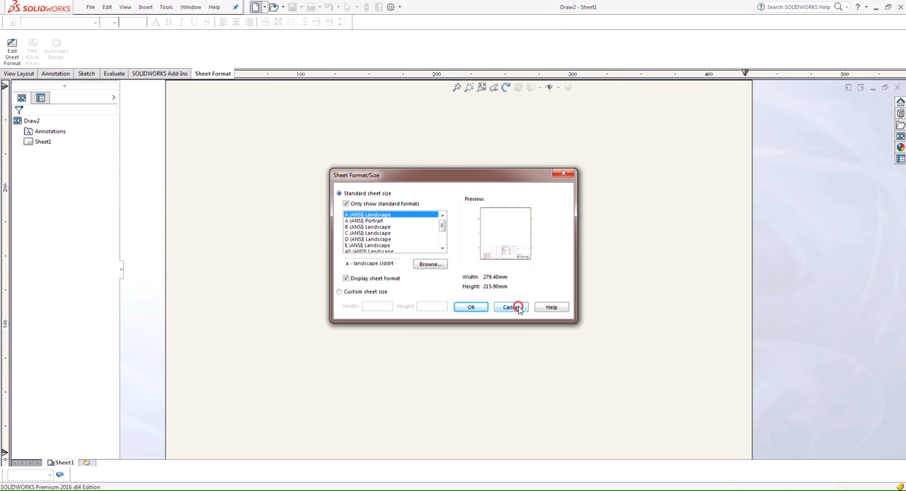
{"action": "left_click", "coordinate": [511, 306]}
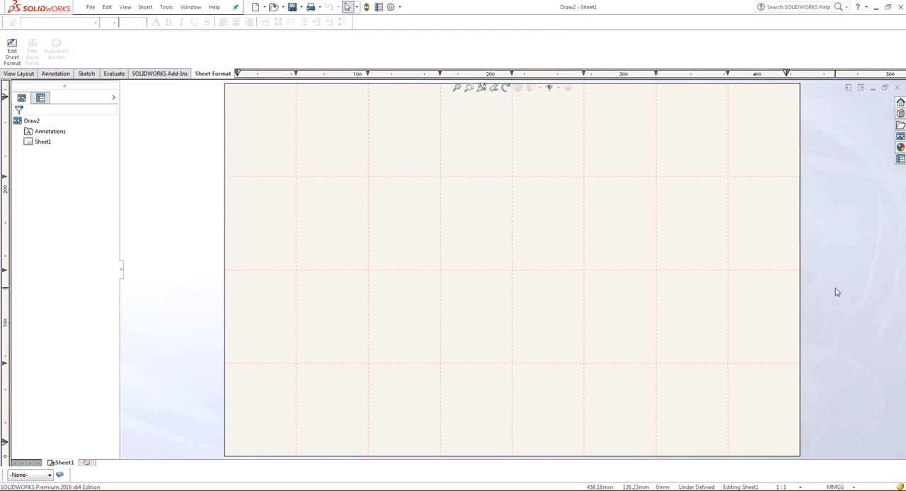
{"action": "mouse_move", "coordinate": [481, 201]}
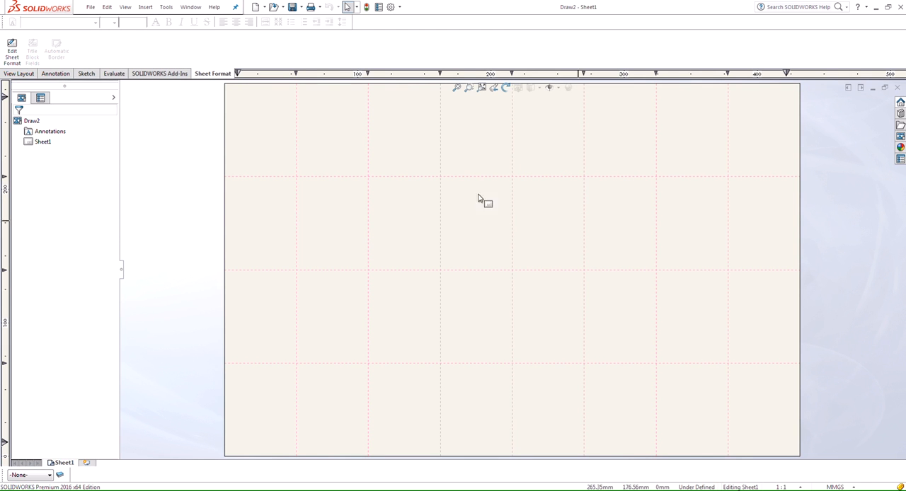
{"action": "mouse_move", "coordinate": [105, 46]}
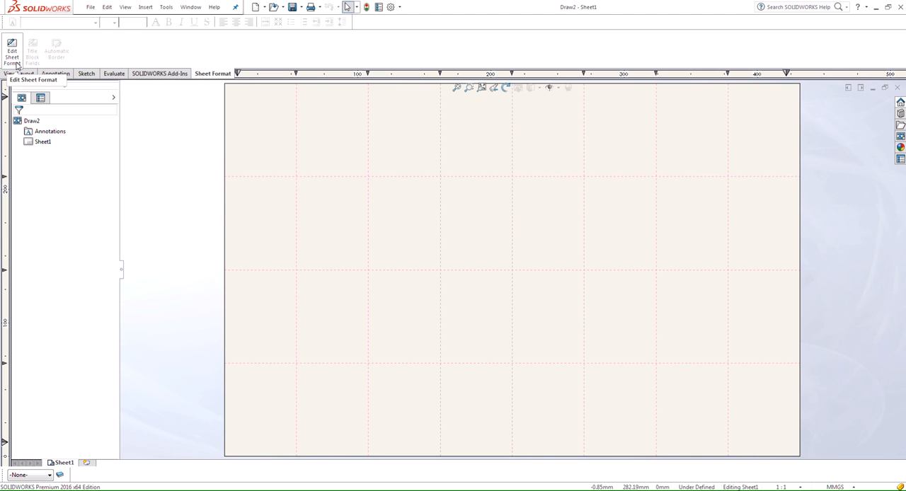
Enter Edit Sheet Format mode and start the Automatic Border tool.
{"action": "left_click", "coordinate": [11, 50]}
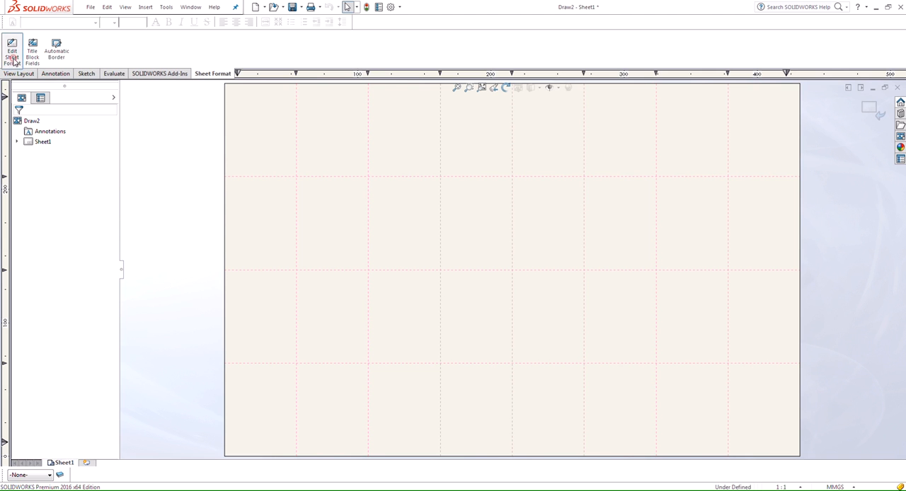
{"action": "mouse_move", "coordinate": [83, 54]}
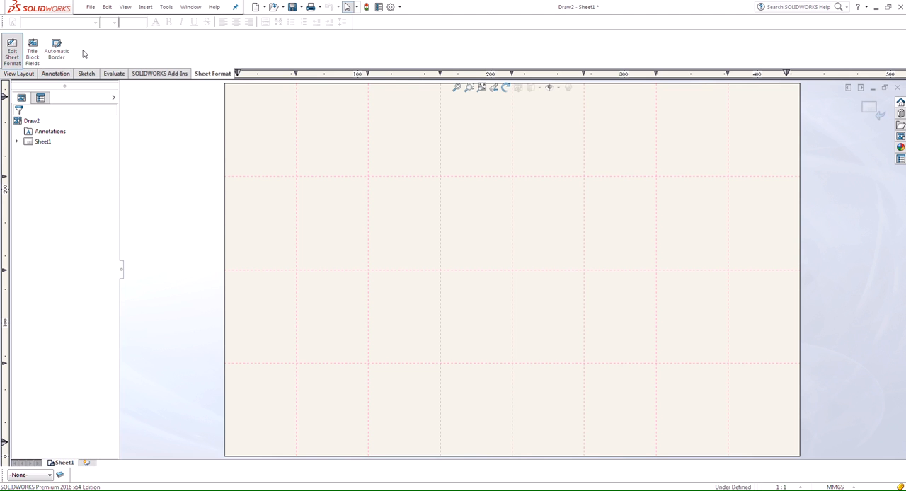
{"action": "mouse_move", "coordinate": [79, 55]}
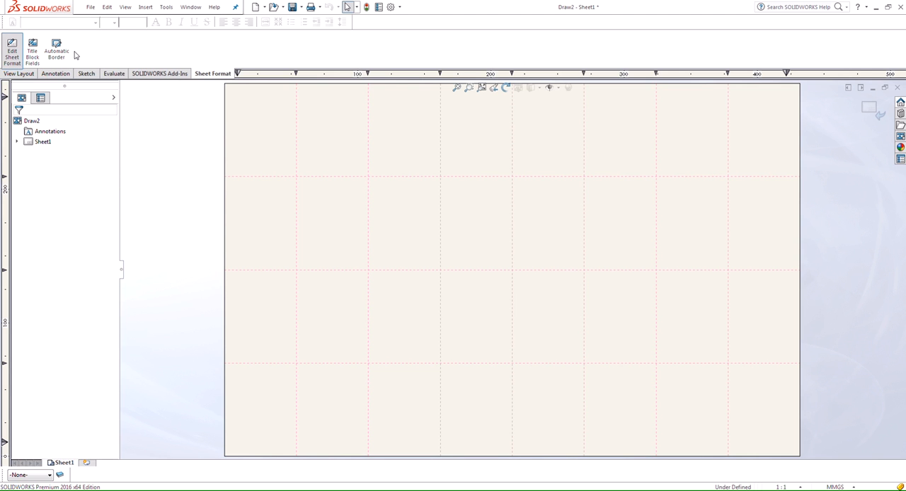
{"action": "left_click", "coordinate": [56, 50]}
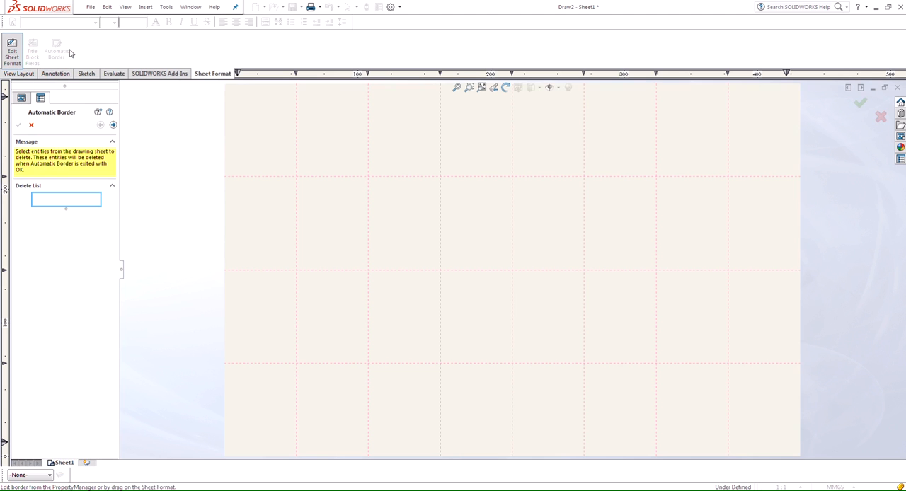
Advance to zone settings and set the border zones to 7 rows by 10 columns.
{"action": "left_click", "coordinate": [113, 125]}
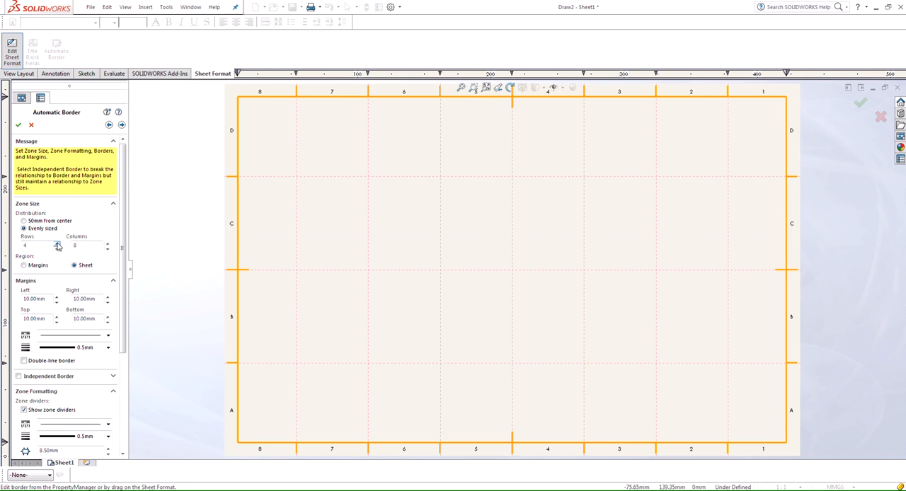
{"action": "left_click", "coordinate": [56, 244]}
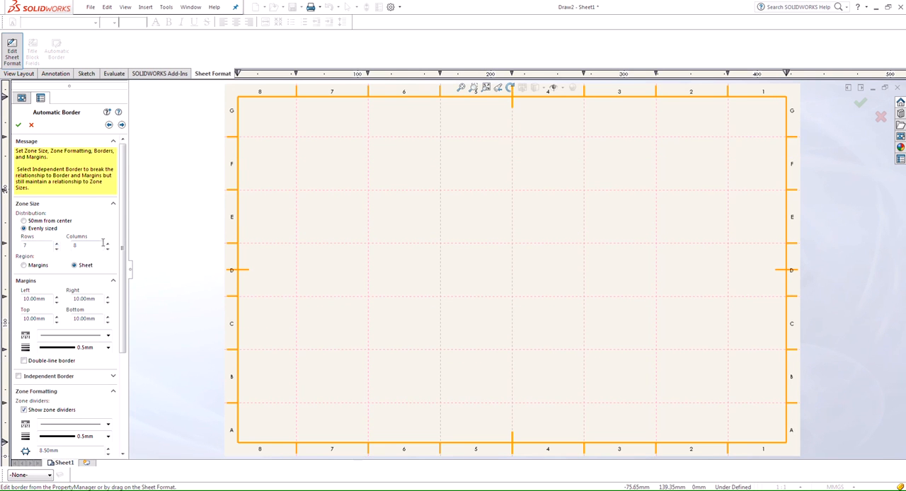
{"action": "left_click", "coordinate": [107, 243]}
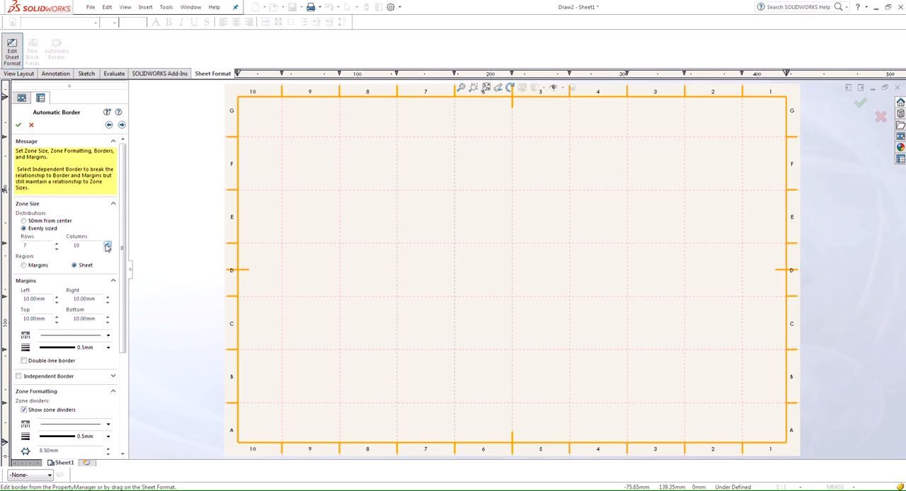
Set the left, right, top and bottom border margins to 17.50 mm.
{"action": "left_click", "coordinate": [56, 298]}
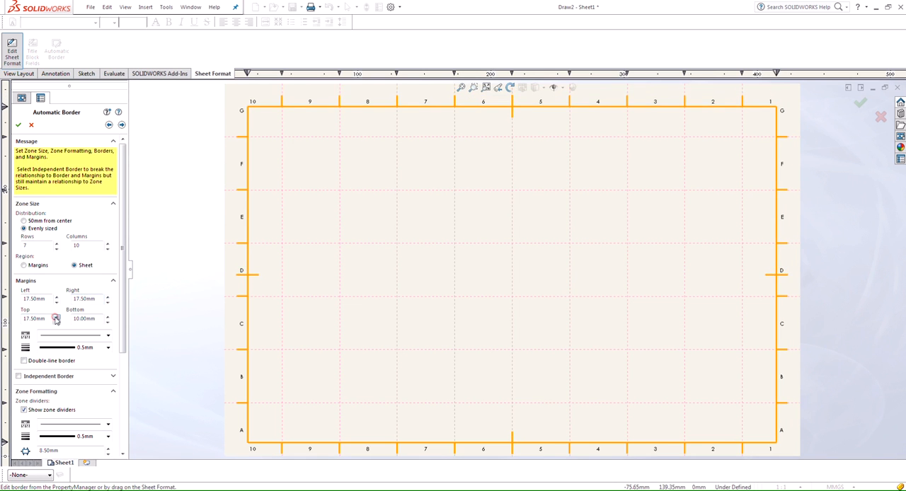
{"action": "left_click", "coordinate": [108, 317]}
{"action": "type", "text": "17.5"}
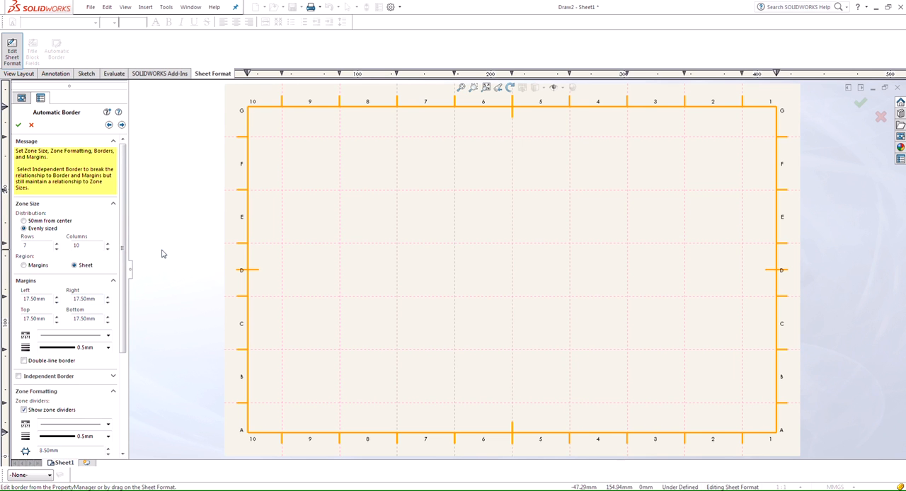
Choose a line thickness and line style for the border's outer frame.
{"action": "scroll", "scroll_direction": "down", "scroll_amount": 3}
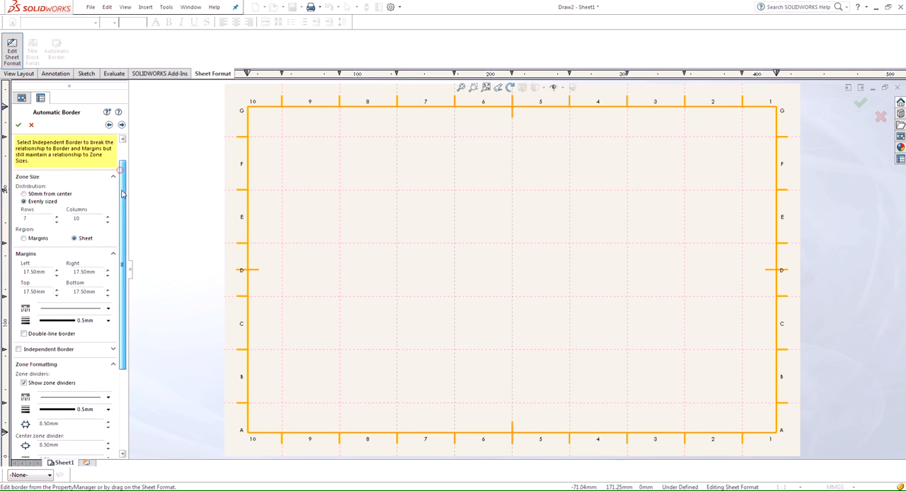
{"action": "scroll", "scroll_direction": "down", "scroll_amount": 3}
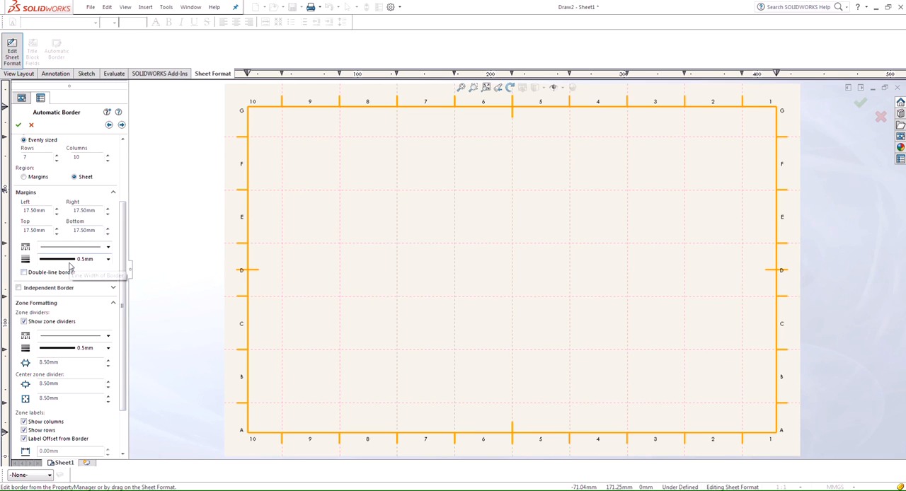
{"action": "mouse_move", "coordinate": [70, 258]}
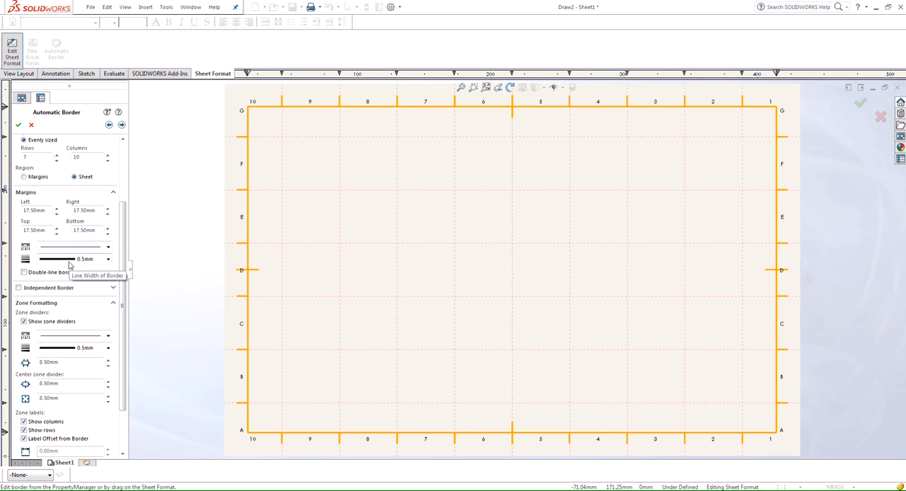
{"action": "left_click", "coordinate": [107, 247]}
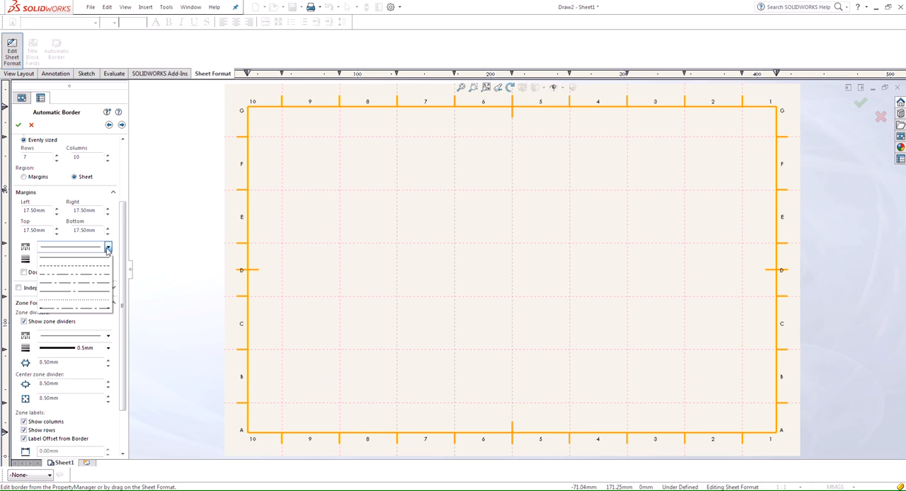
{"action": "mouse_move", "coordinate": [125, 238]}
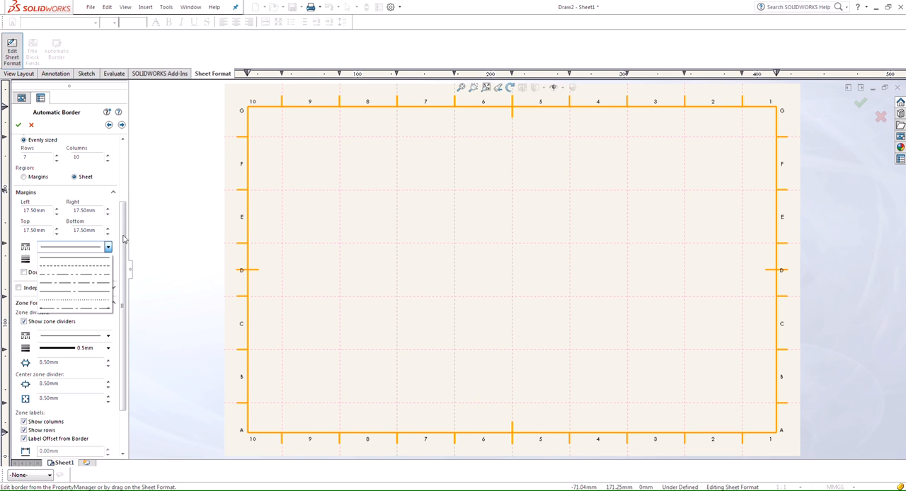
{"action": "left_click", "coordinate": [70, 262]}
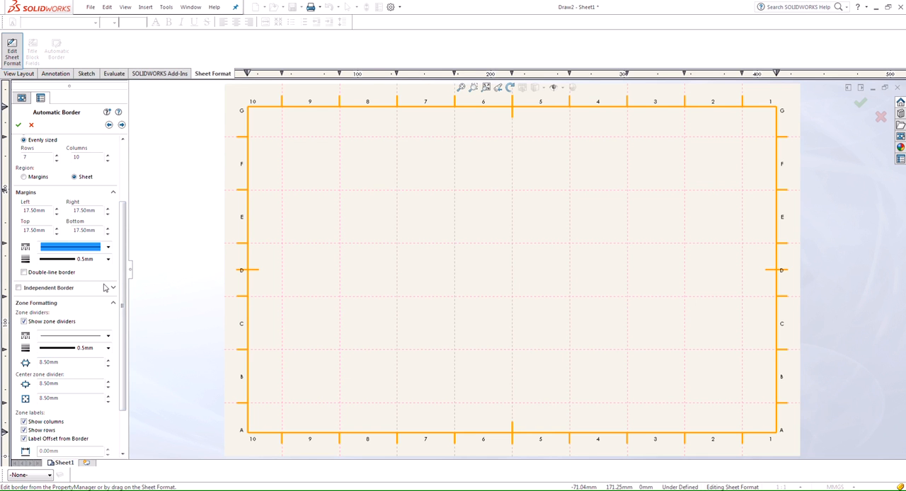
{"action": "mouse_move", "coordinate": [102, 291]}
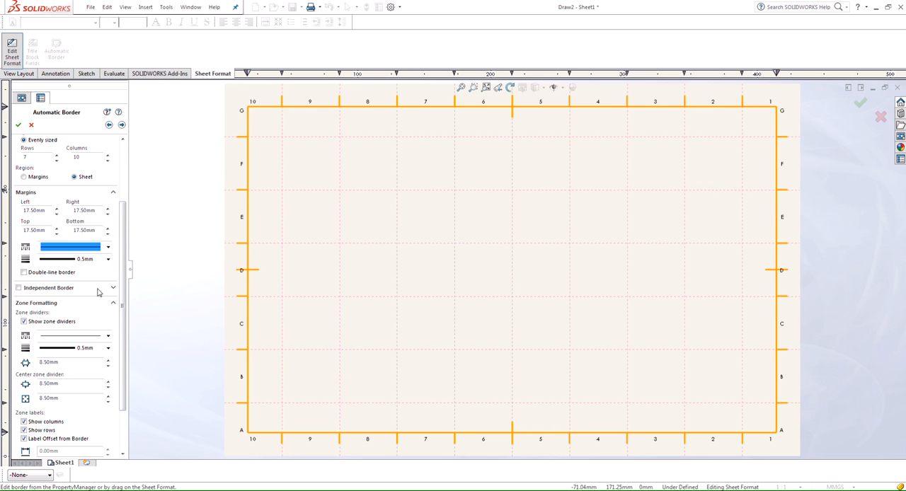
{"action": "mouse_move", "coordinate": [98, 292]}
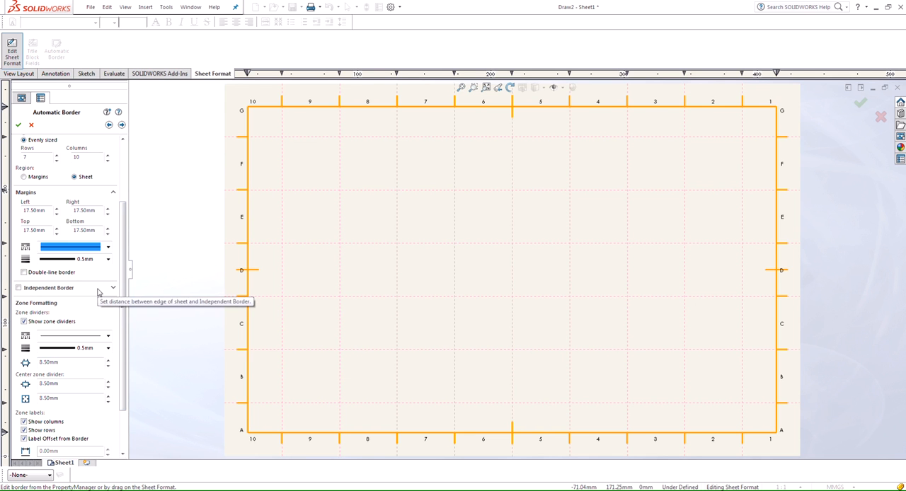
{"action": "mouse_move", "coordinate": [229, 334]}
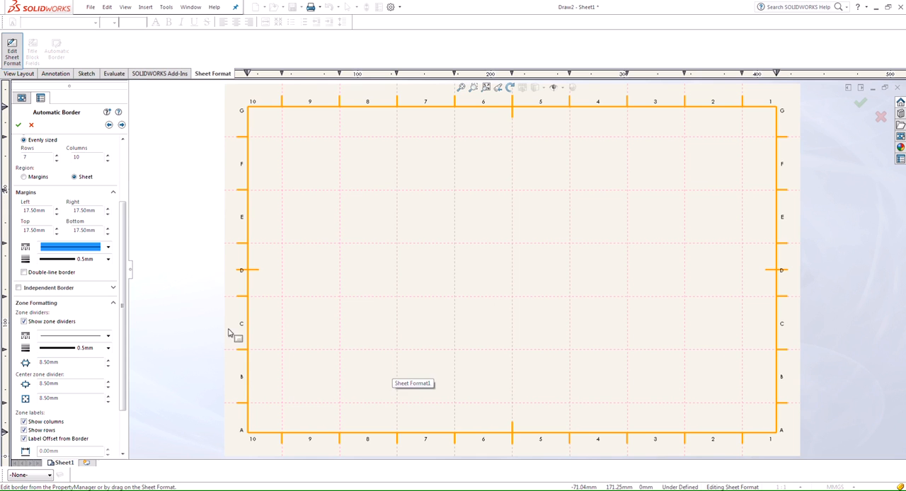
{"action": "mouse_move", "coordinate": [195, 309]}
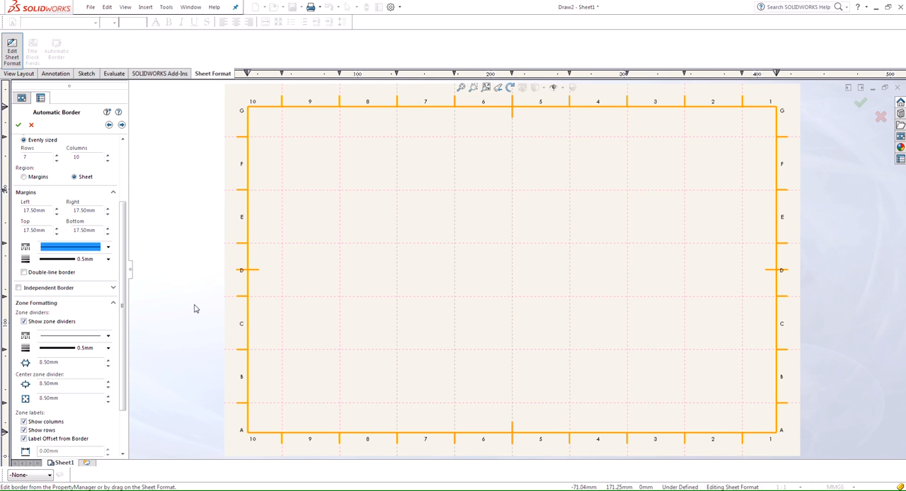
{"action": "mouse_move", "coordinate": [342, 156]}
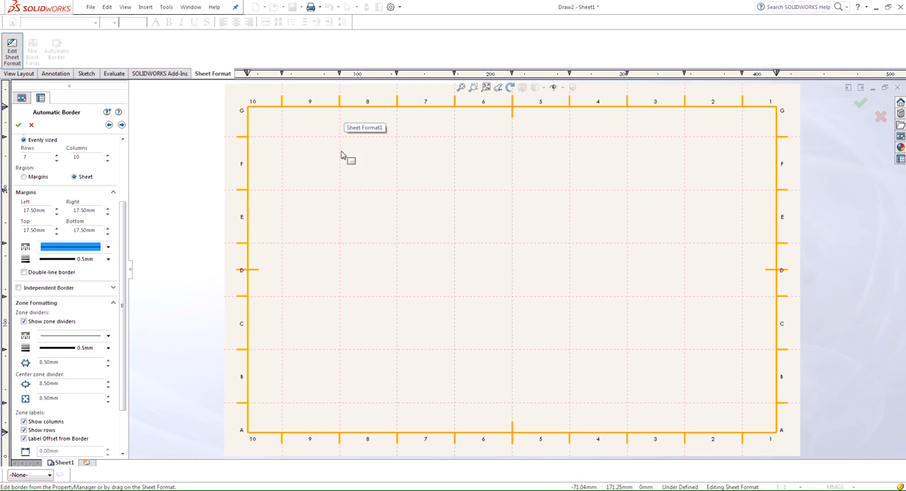
{"action": "mouse_move", "coordinate": [79, 239]}
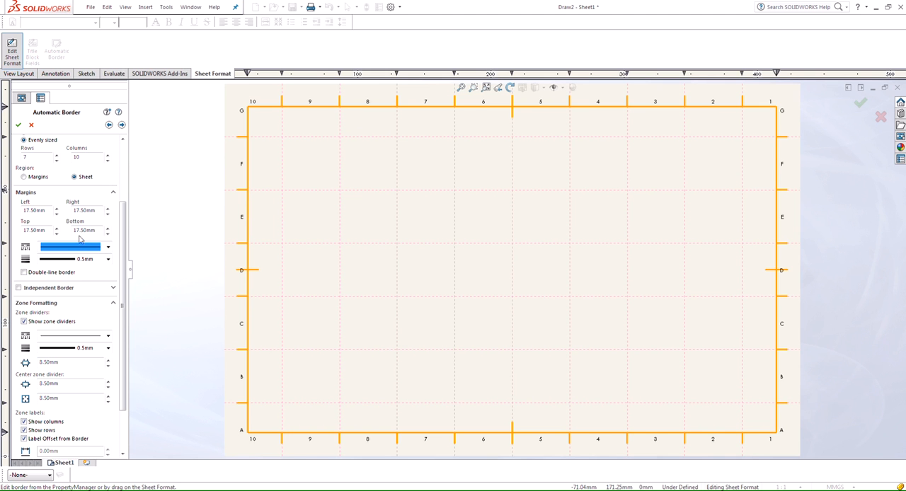
Restore the left margin to 17.50 mm and set zones to 8 rows by 12 columns.
{"action": "left_click", "coordinate": [57, 208]}
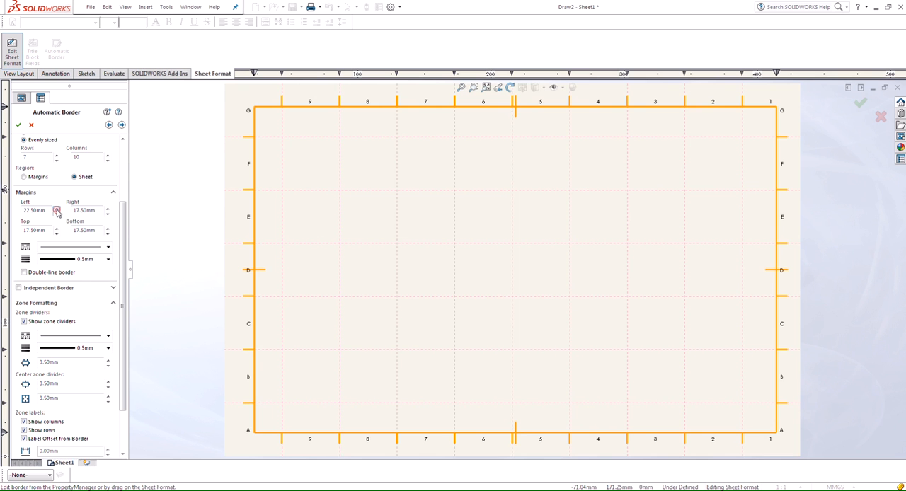
{"action": "left_click", "coordinate": [57, 213]}
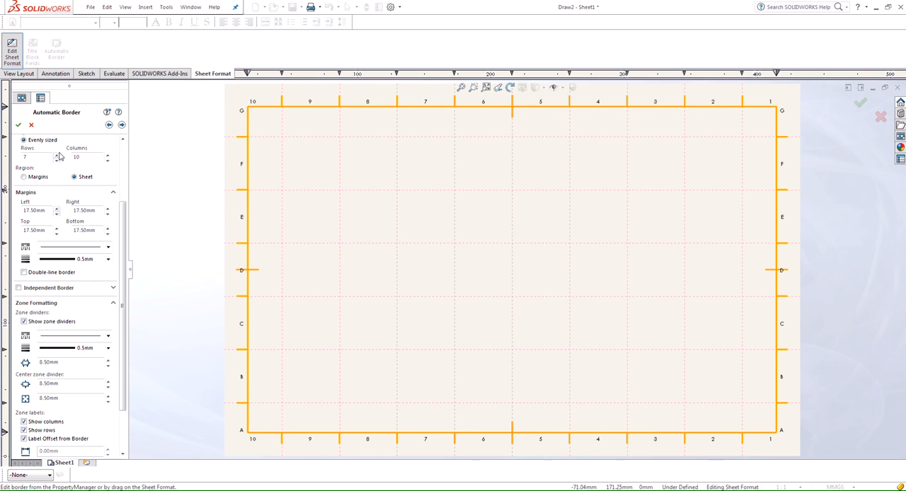
{"action": "left_click", "coordinate": [58, 156]}
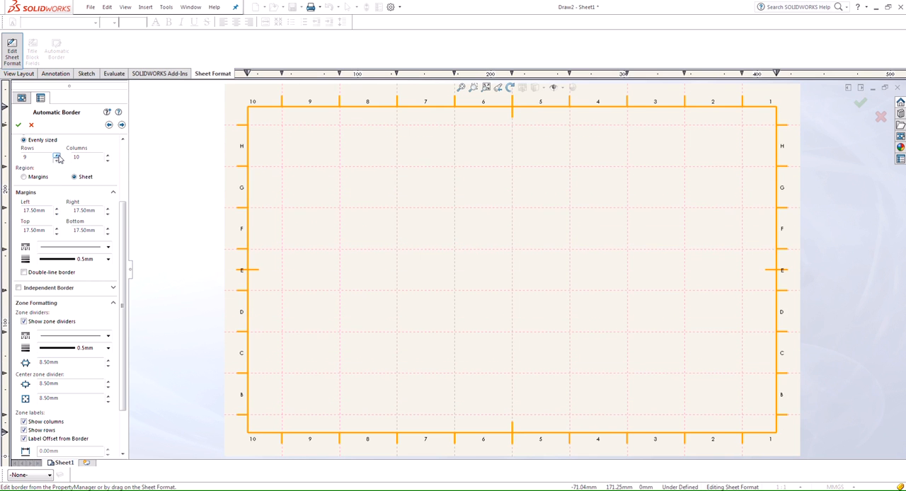
{"action": "left_click", "coordinate": [108, 155]}
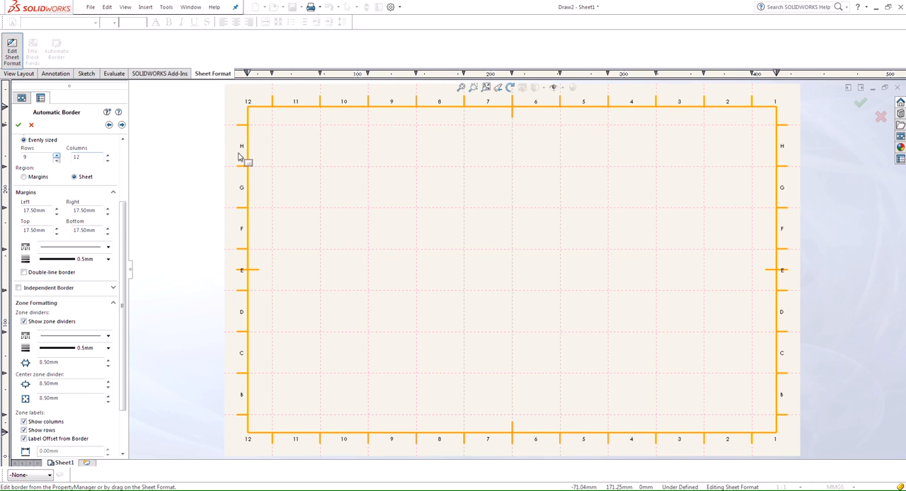
{"action": "mouse_move", "coordinate": [177, 234]}
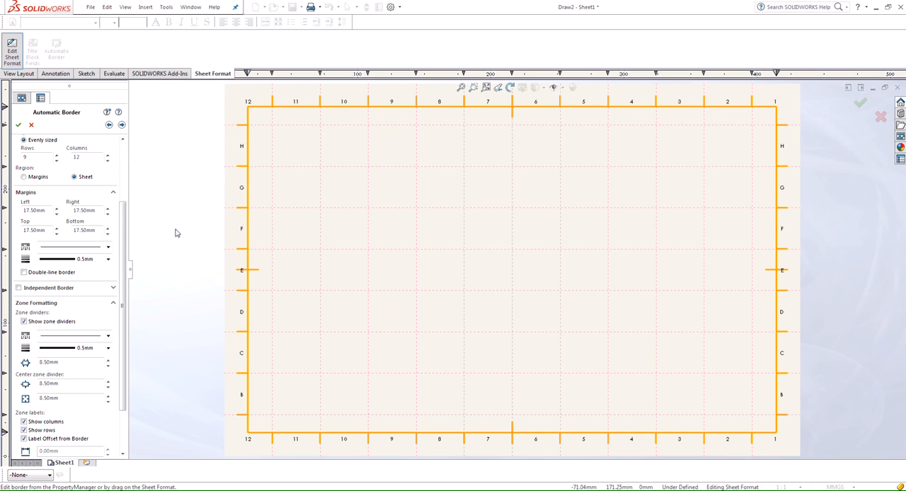
{"action": "mouse_move", "coordinate": [363, 279]}
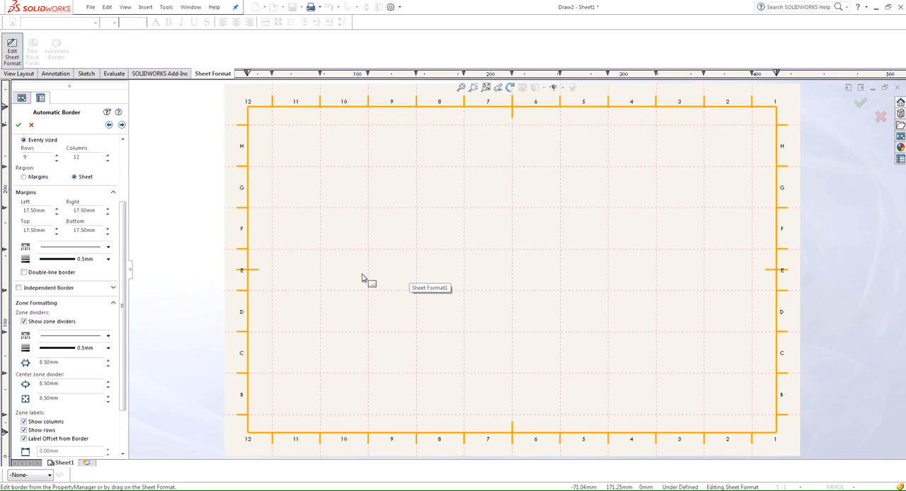
{"action": "mouse_move", "coordinate": [286, 266]}
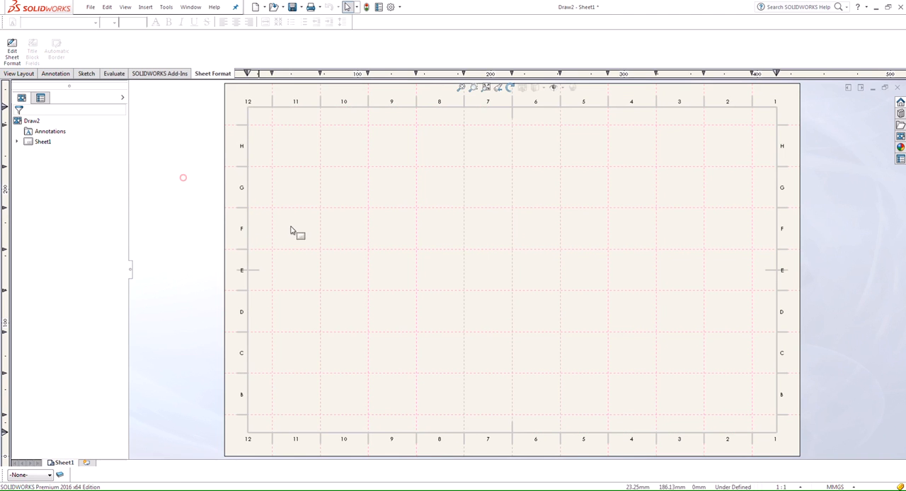
{"action": "mouse_move", "coordinate": [559, 201]}
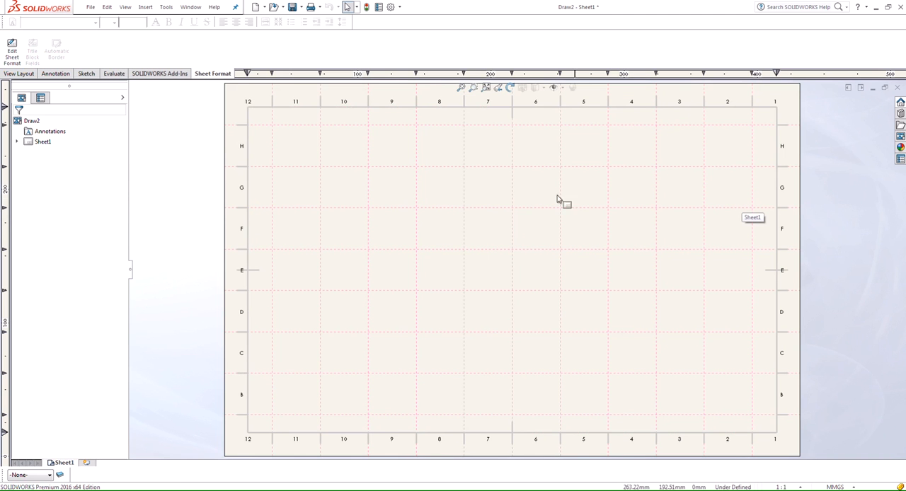
{"action": "mouse_move", "coordinate": [485, 198]}
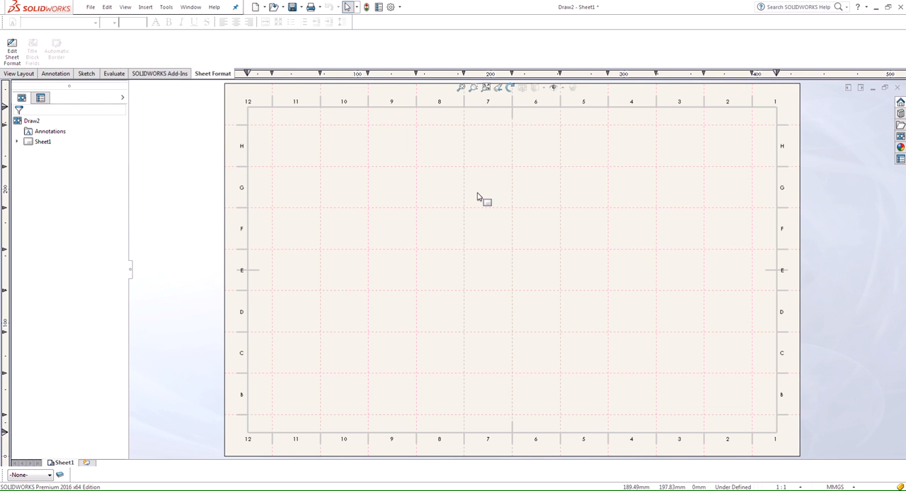
{"action": "mouse_move", "coordinate": [480, 199]}
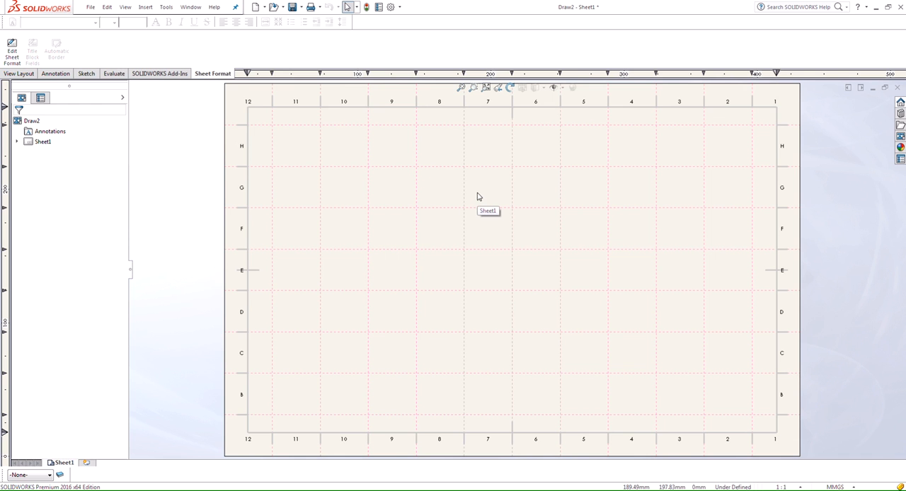